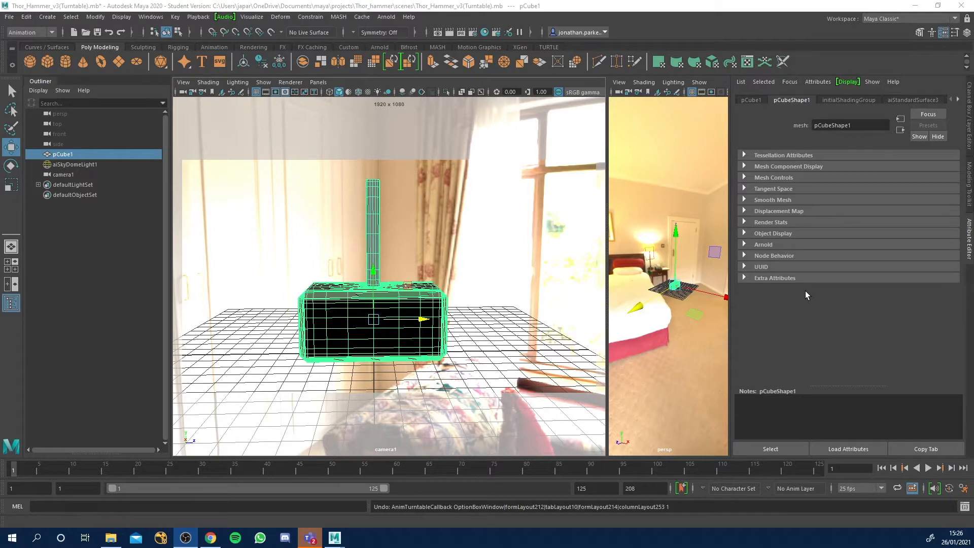
Check the hammer's rendered preview with the sky dome light, then reselect the hammer model.
click(78, 164)
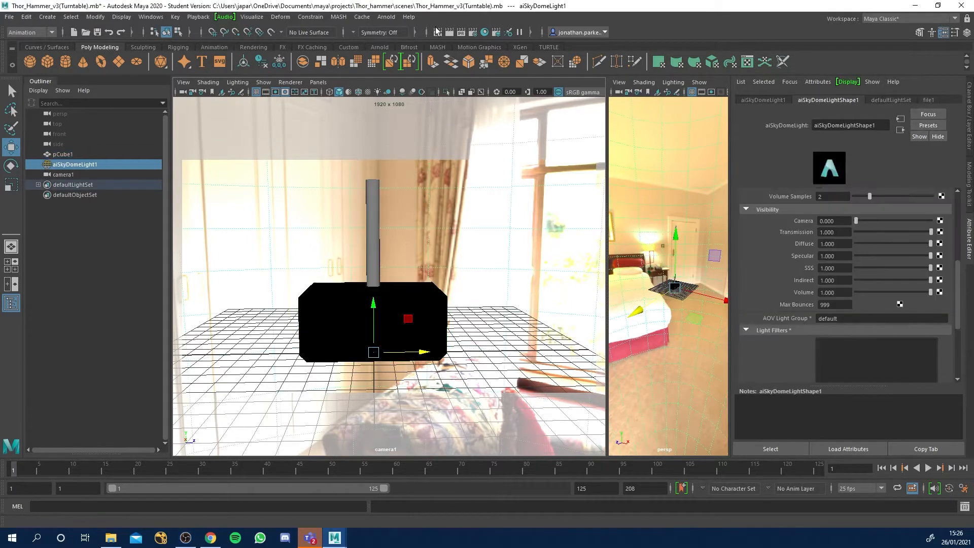
click(455, 32)
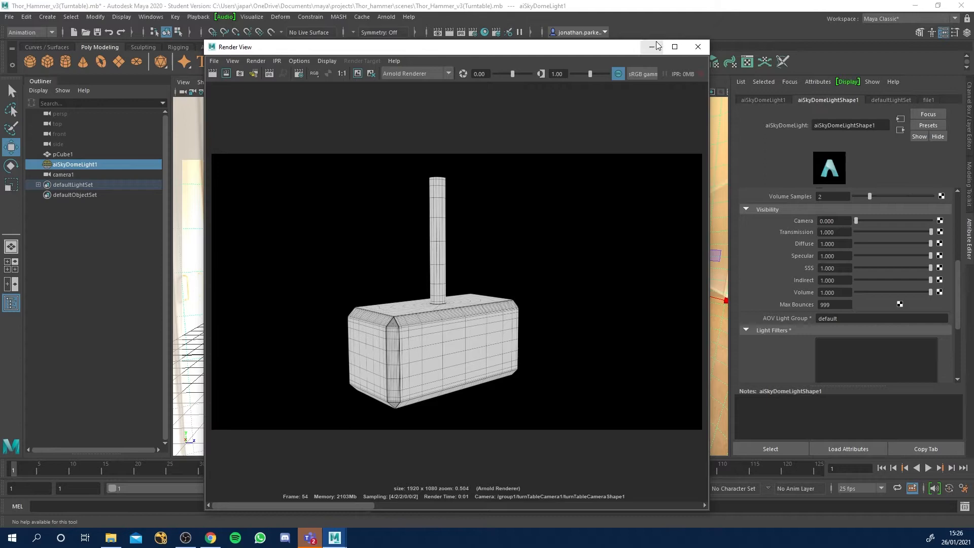
click(697, 46)
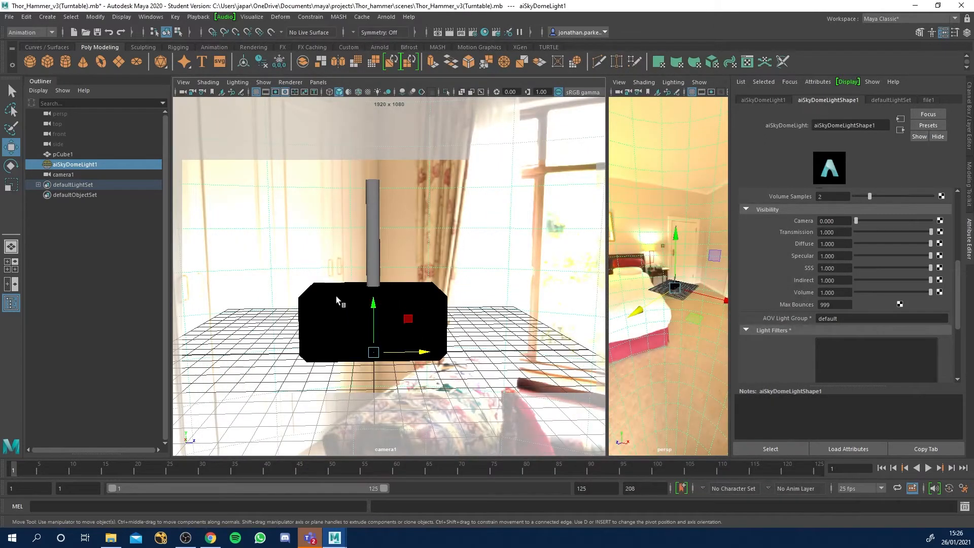
click(372, 322)
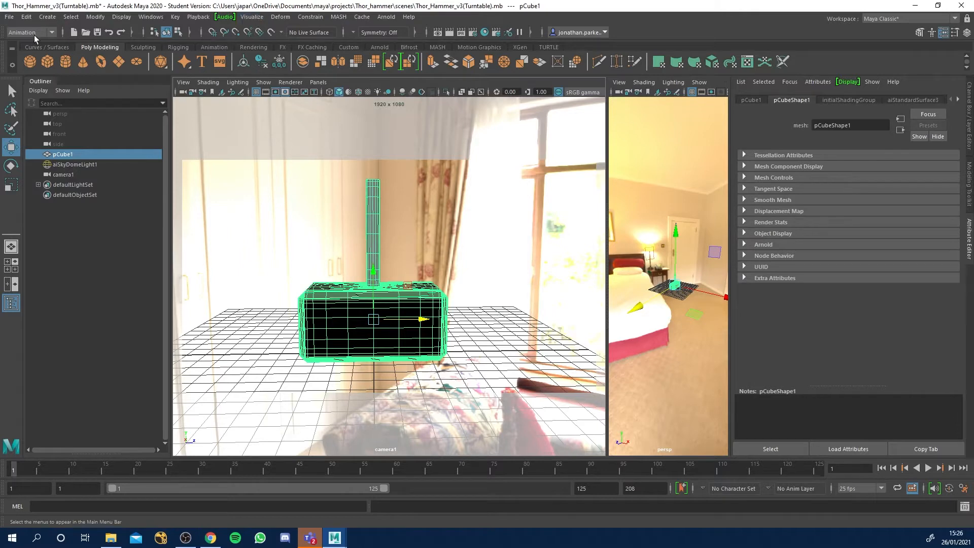
Create a 125-frame clockwise turntable camera around the hammer via Visualize > Create Turntable.
click(251, 17)
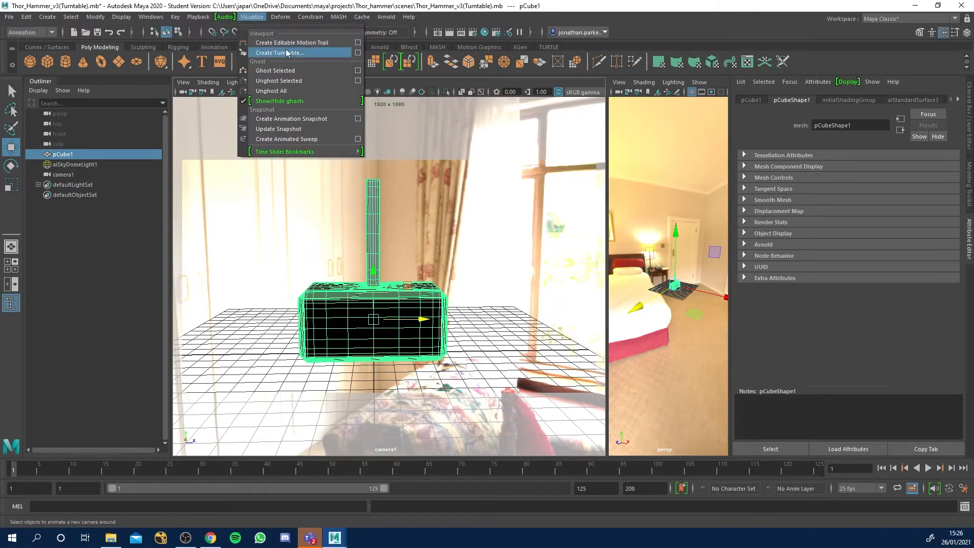
click(283, 52)
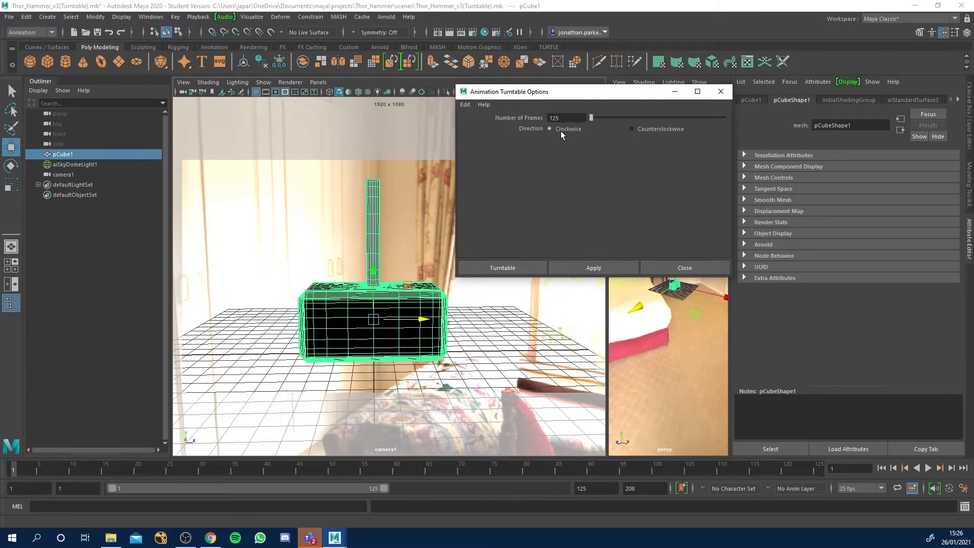
mouse_move(640, 304)
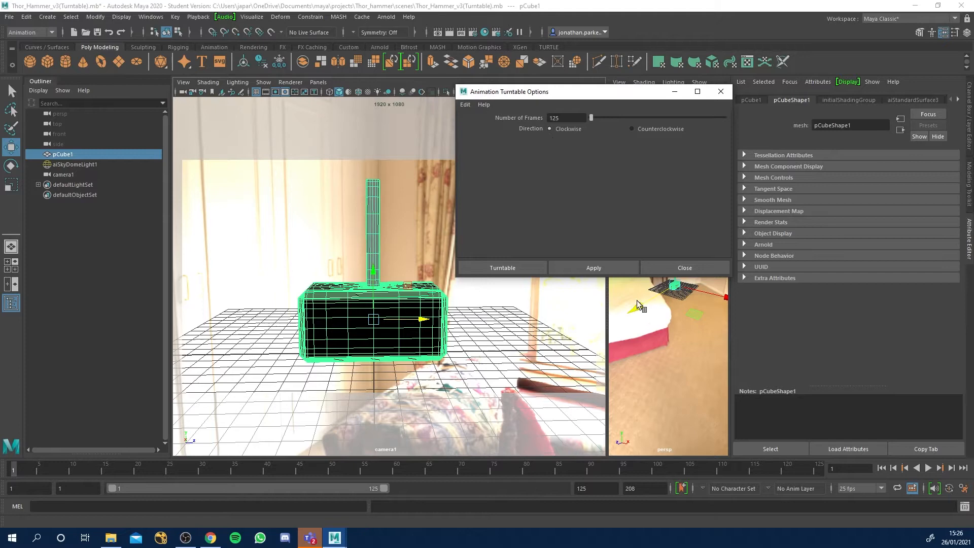
click(592, 267)
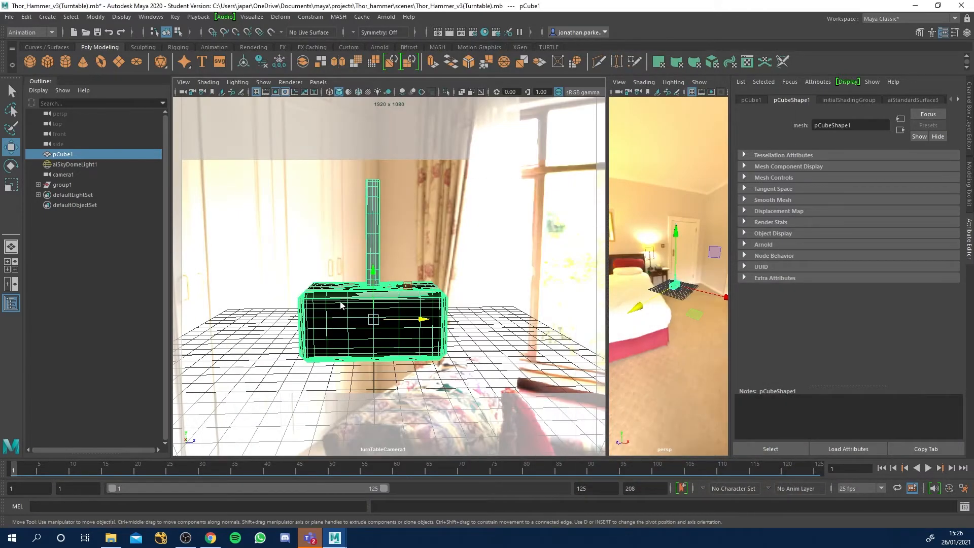
Assign a new aiWireframe material to the hammer from its context menu.
right_click(341, 304)
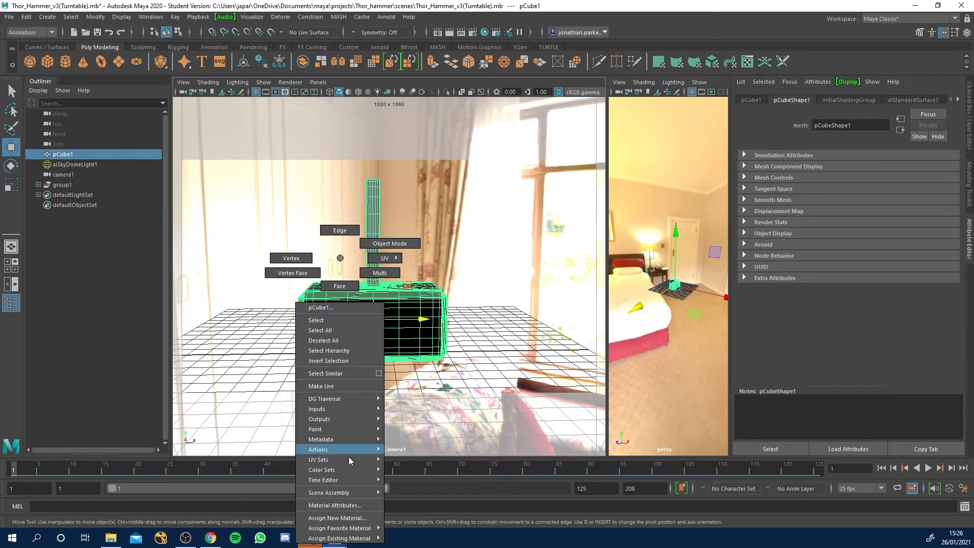
mouse_move(342, 517)
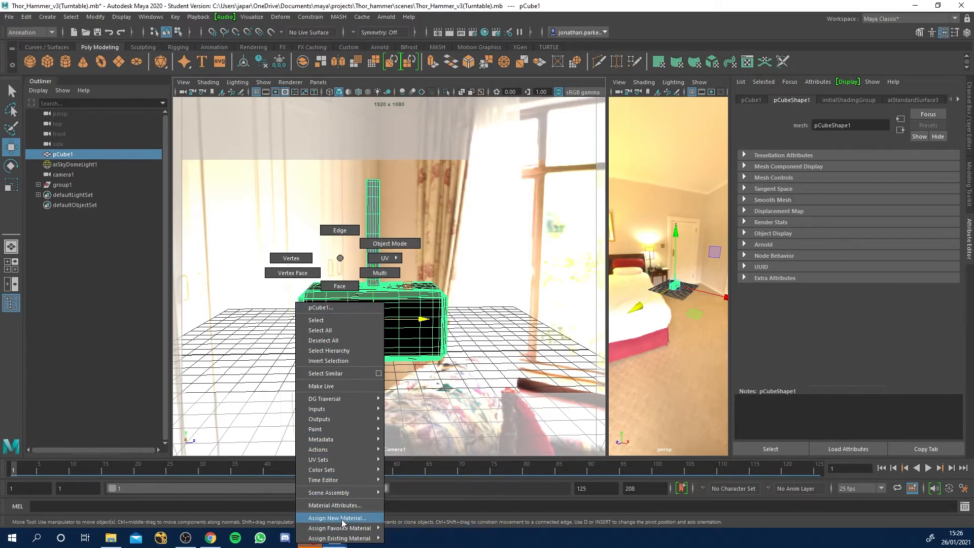
click(337, 517)
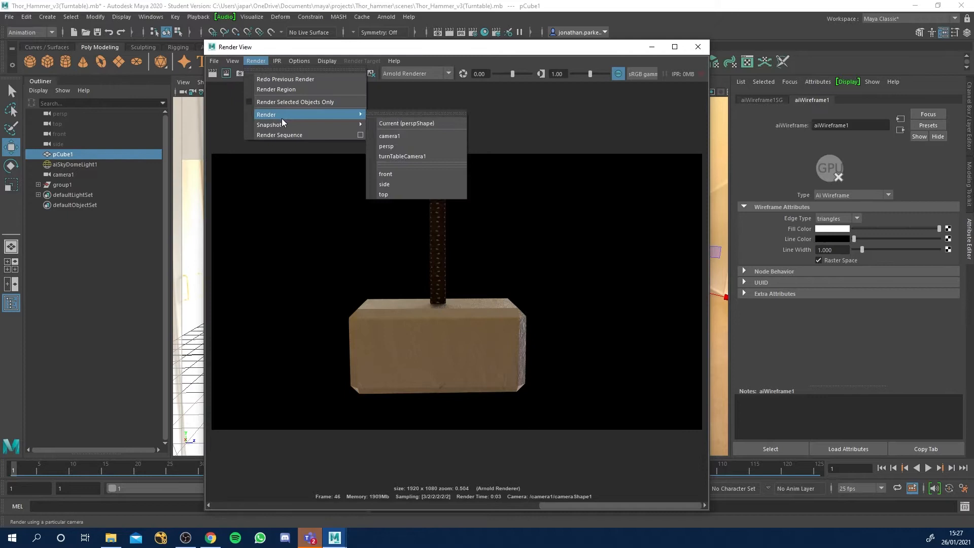
mouse_move(416, 159)
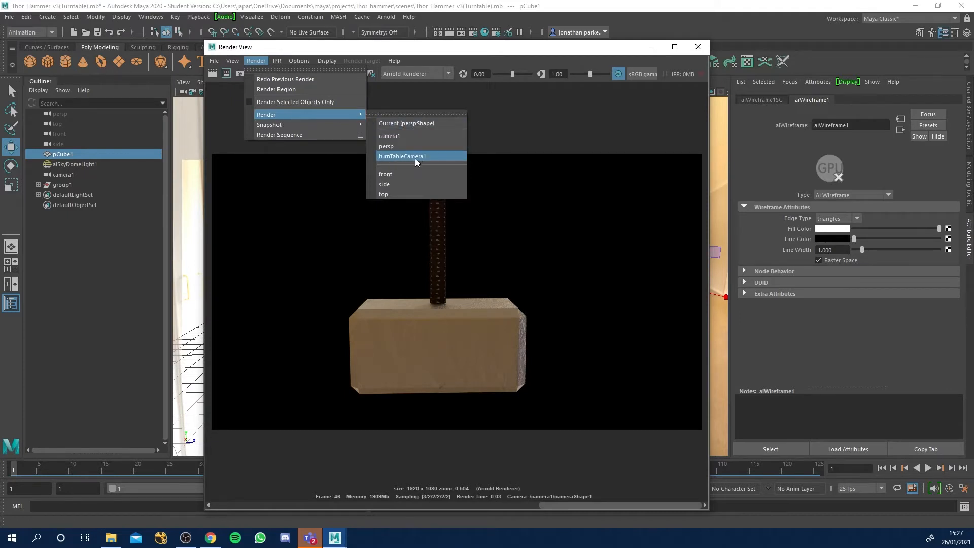
Render through turnTableCamera1 with aiWireframe edge type polygons and line width 1.2.
click(401, 156)
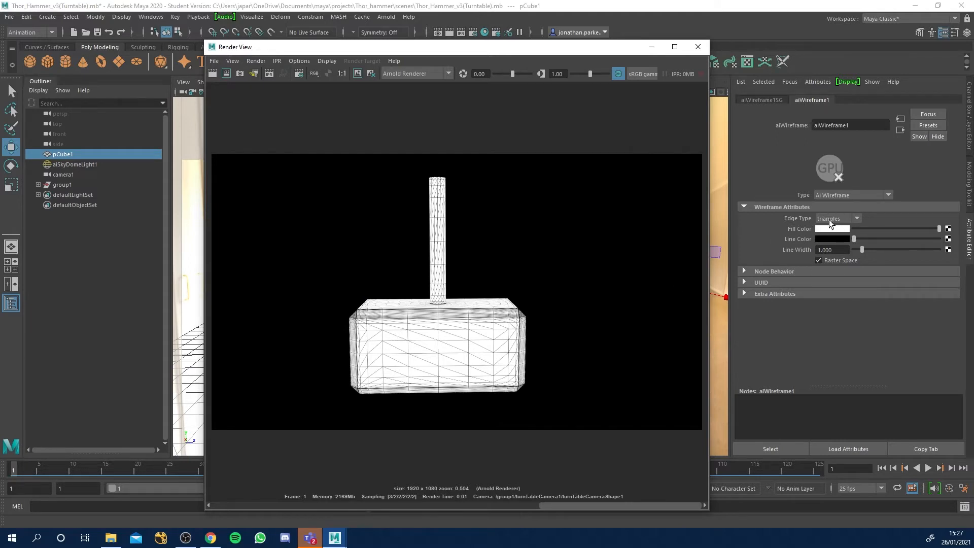
click(835, 219)
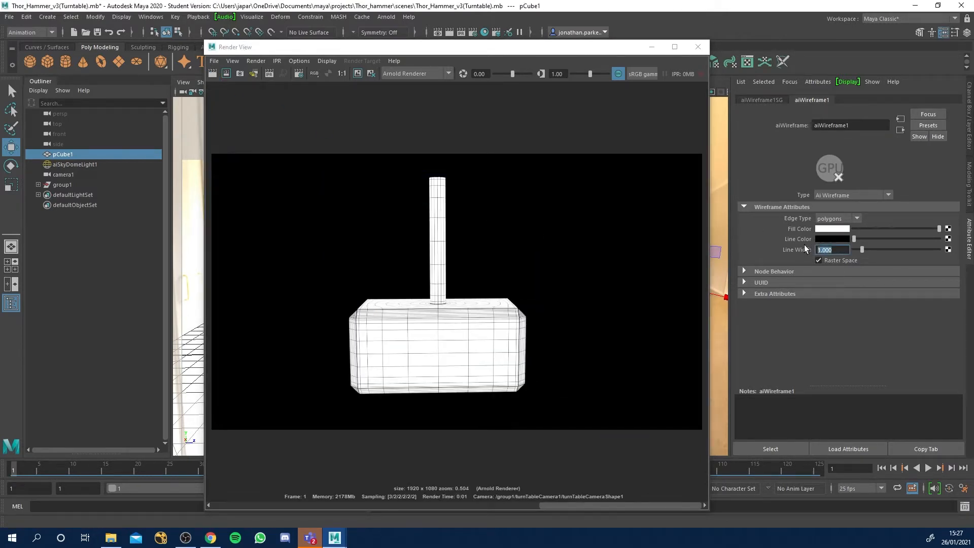
text(1.200)
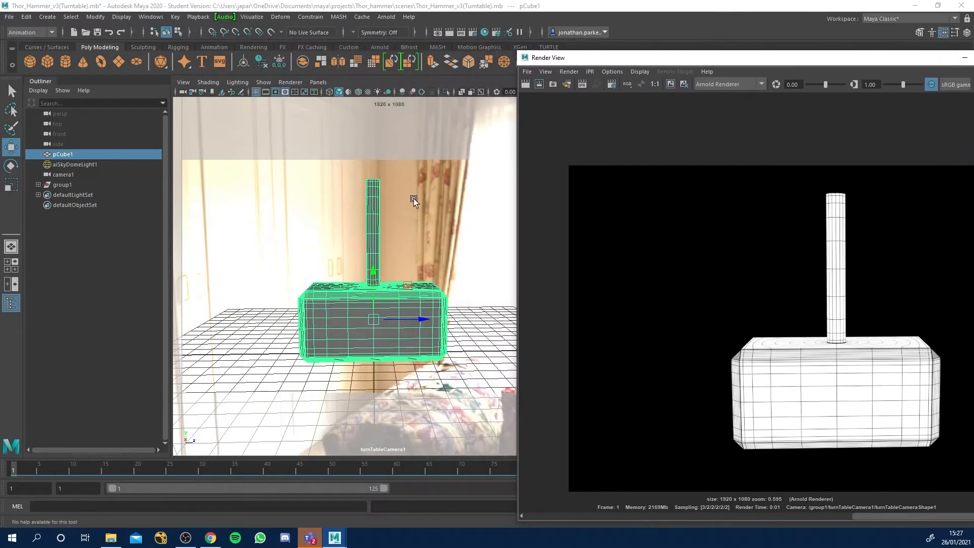
Set the render output file name prefix to thor_hammer and keep PNG as the image format.
click(209, 469)
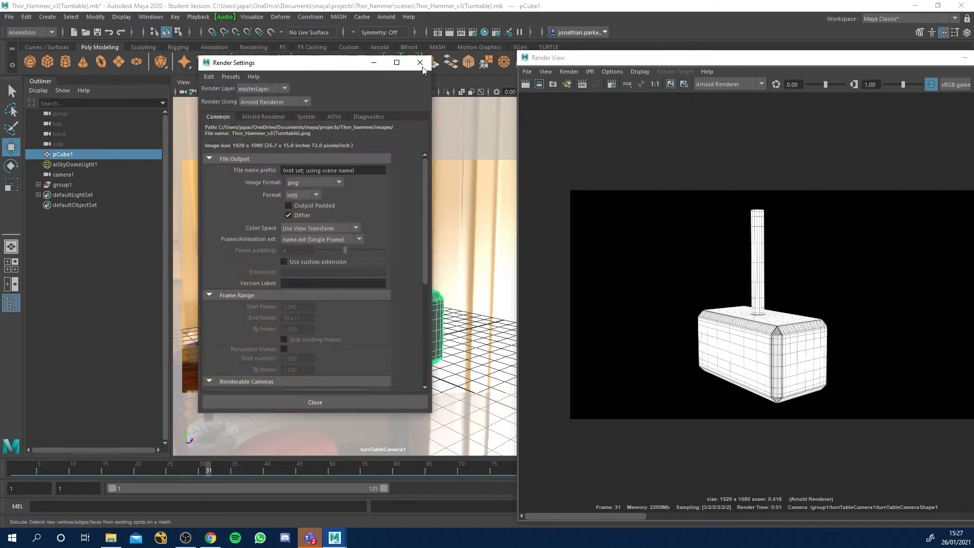
double_click(339, 169)
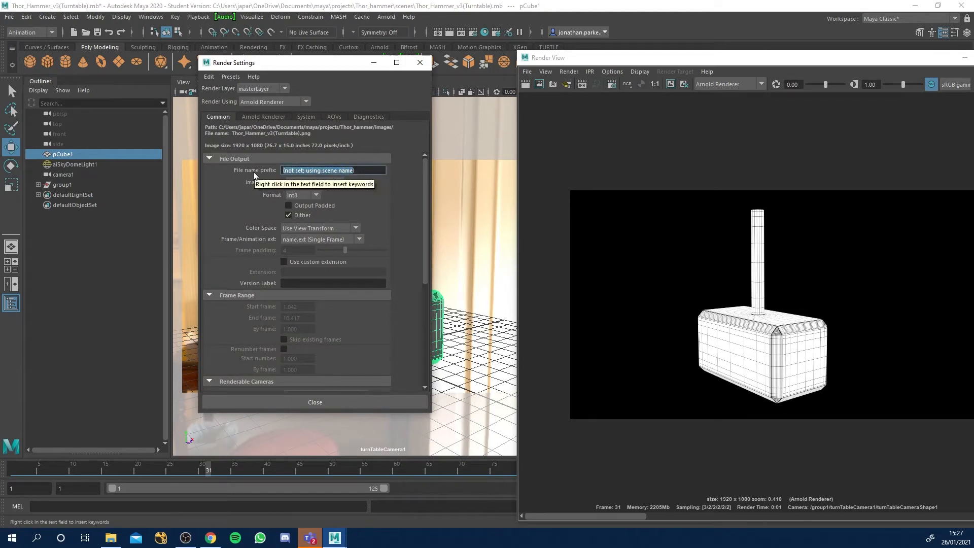
text(thor_hammer_wireframe)
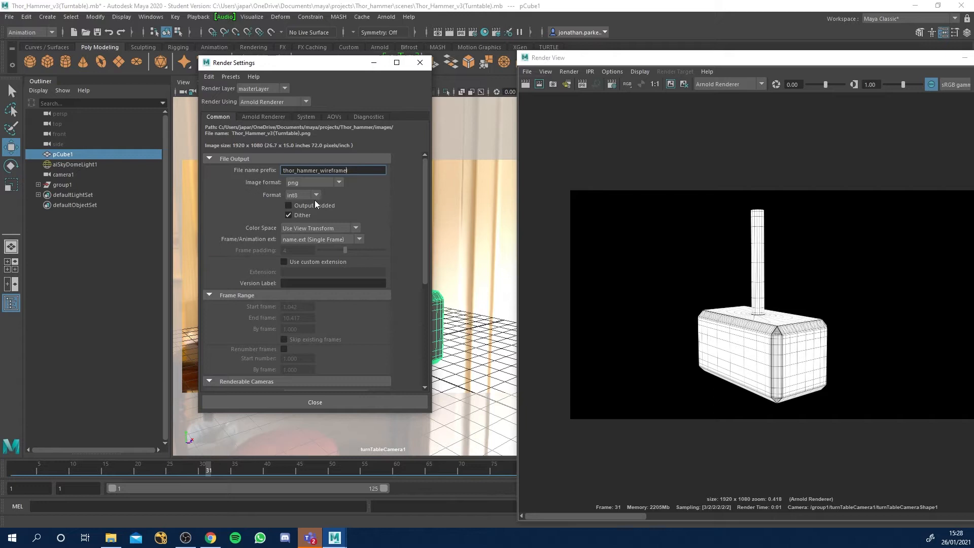
click(313, 181)
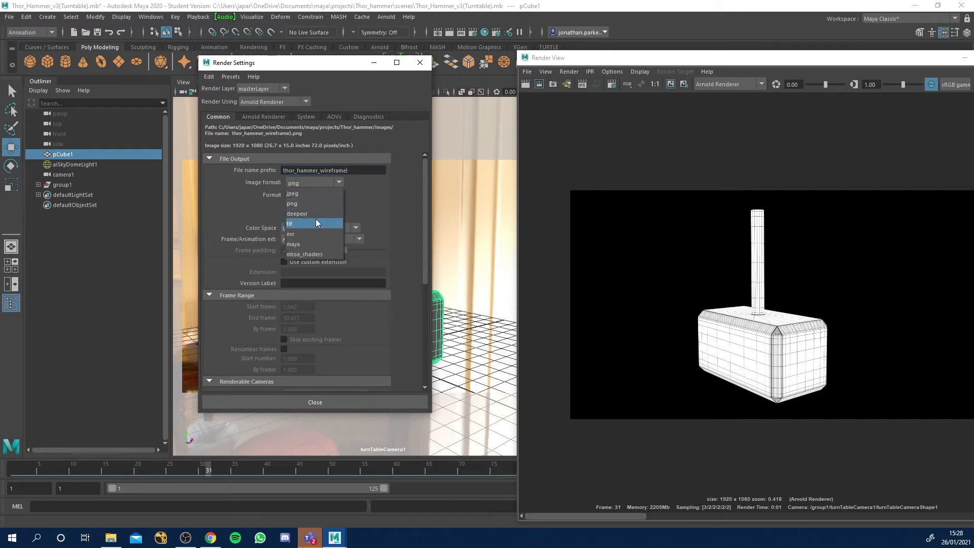
mouse_move(310, 203)
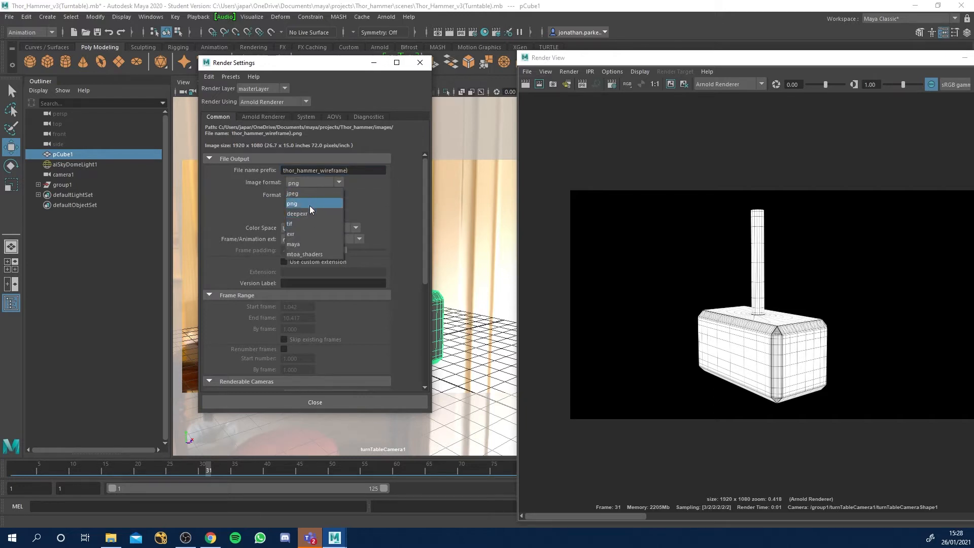
click(292, 193)
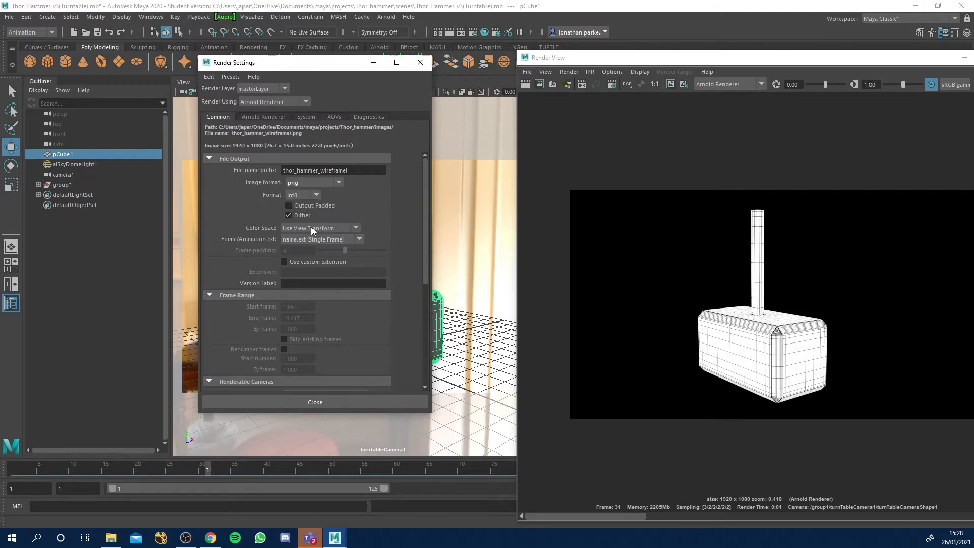
Set the render frame range to end at frame 125.
click(320, 239)
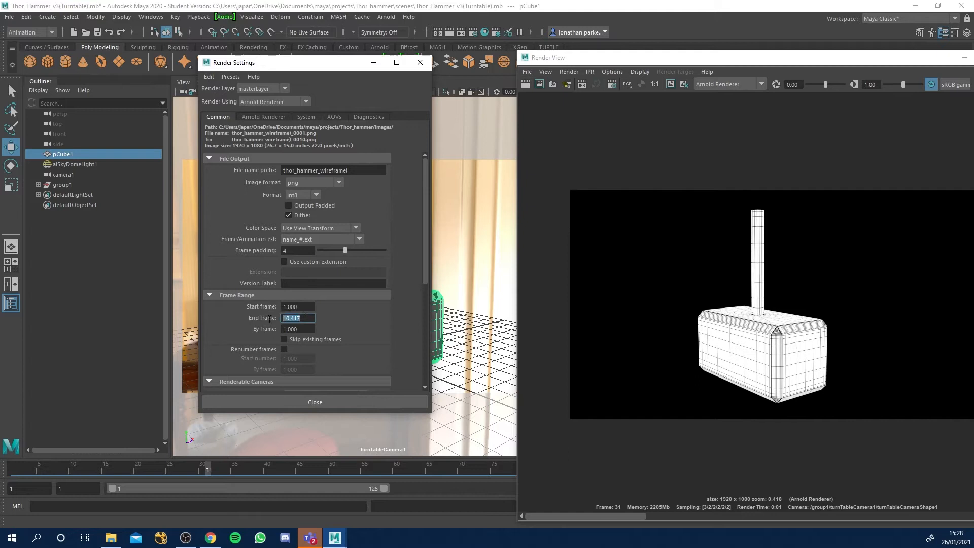
text(125.000)
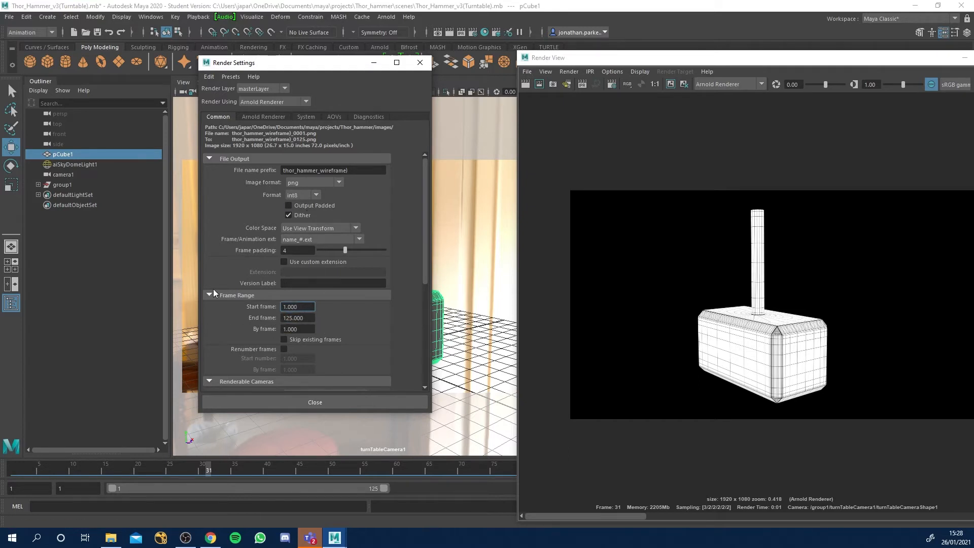
click(264, 117)
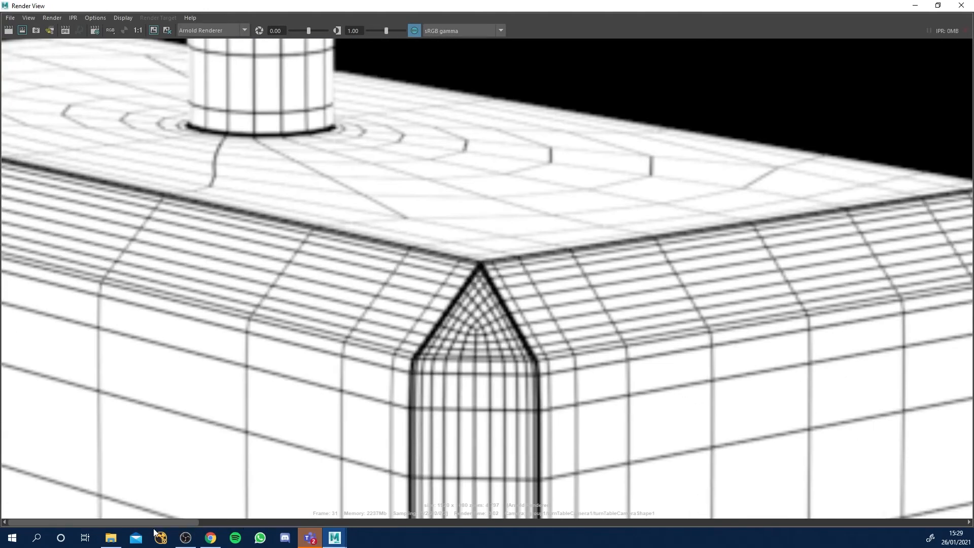
mouse_move(143, 530)
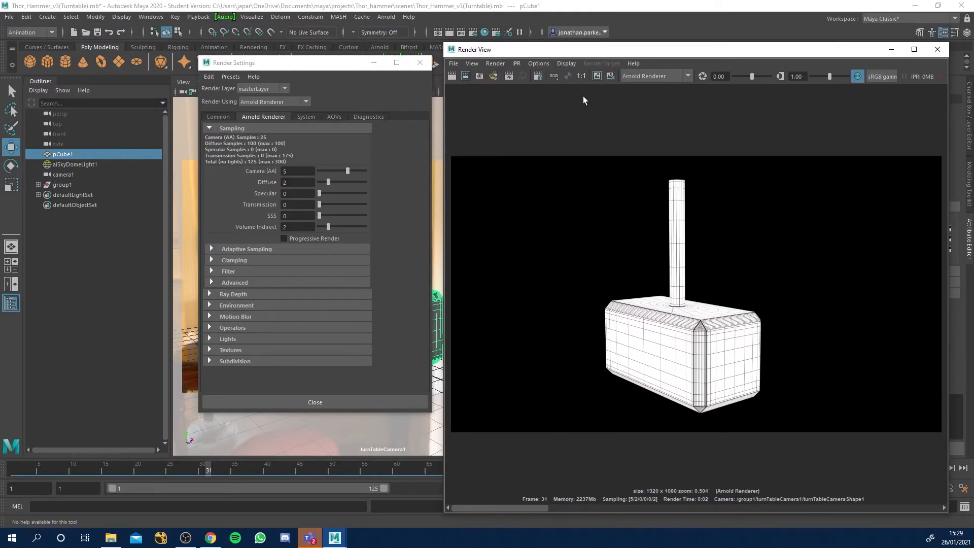
Start Render Sequence for all 125 frames through the turntable camera.
click(495, 63)
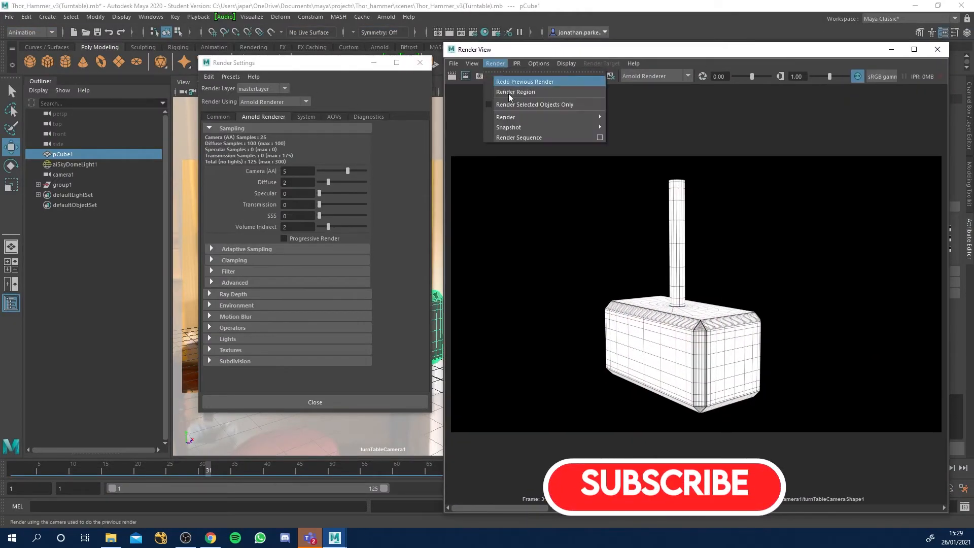
mouse_move(519, 137)
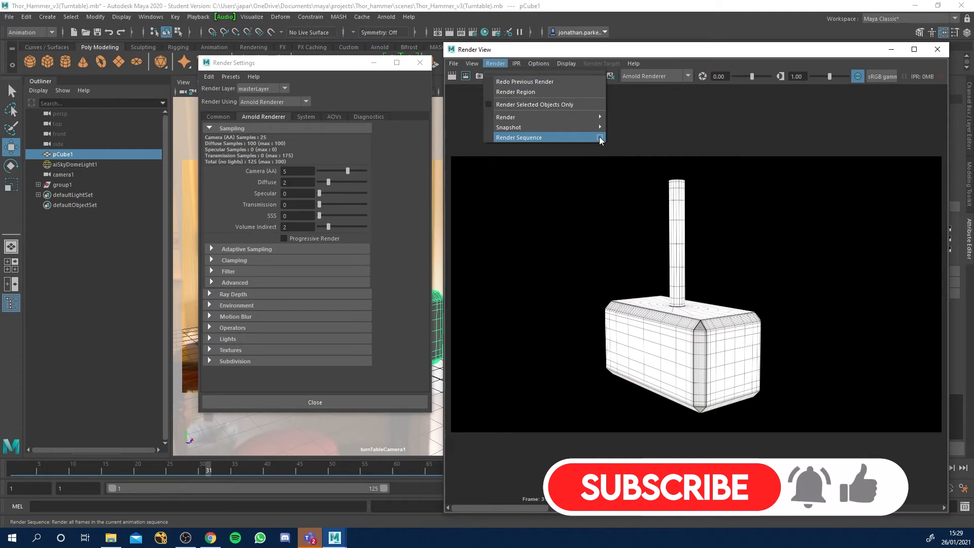
click(519, 137)
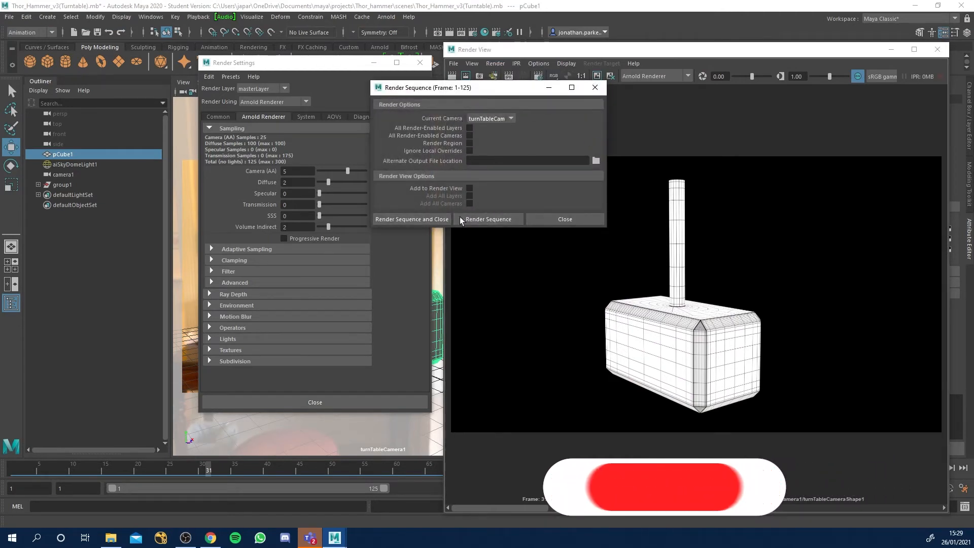
click(488, 219)
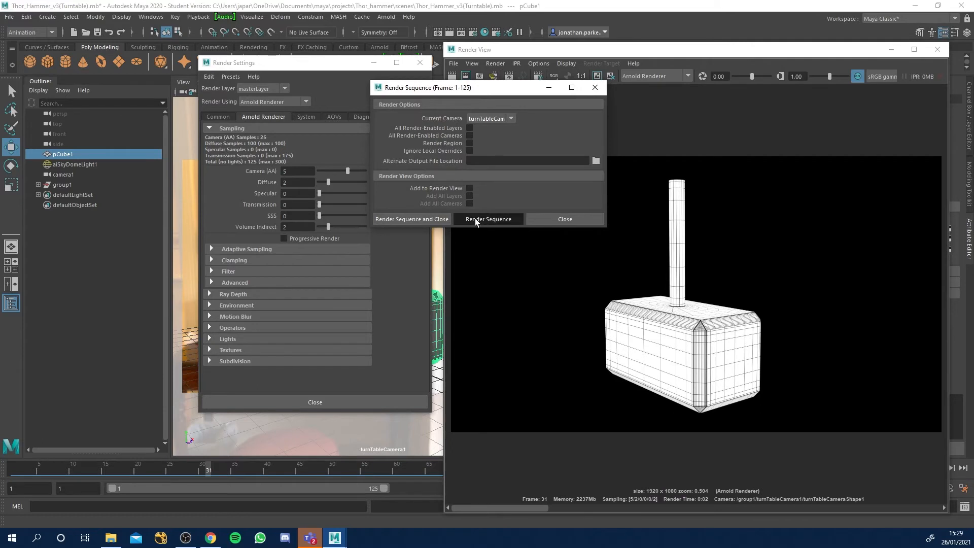
click(487, 219)
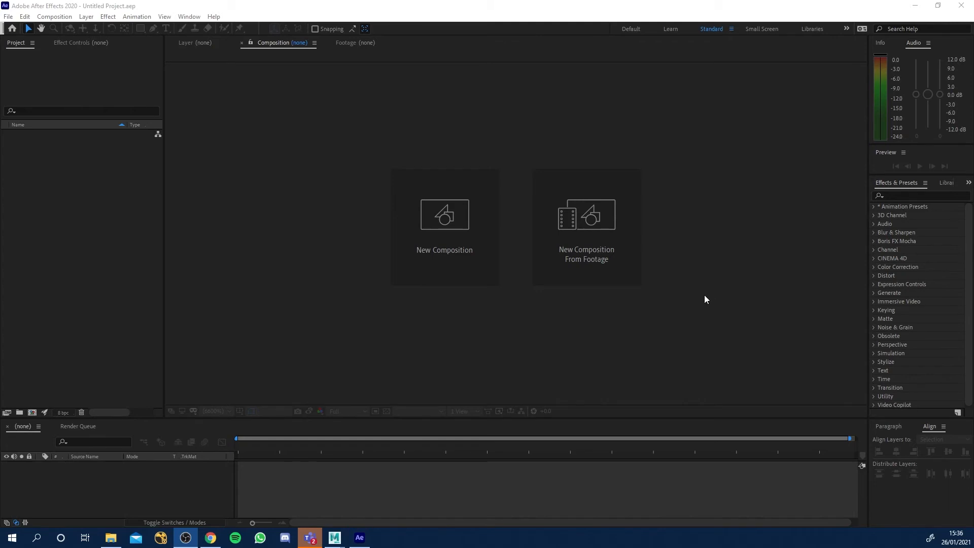
mouse_move(86, 85)
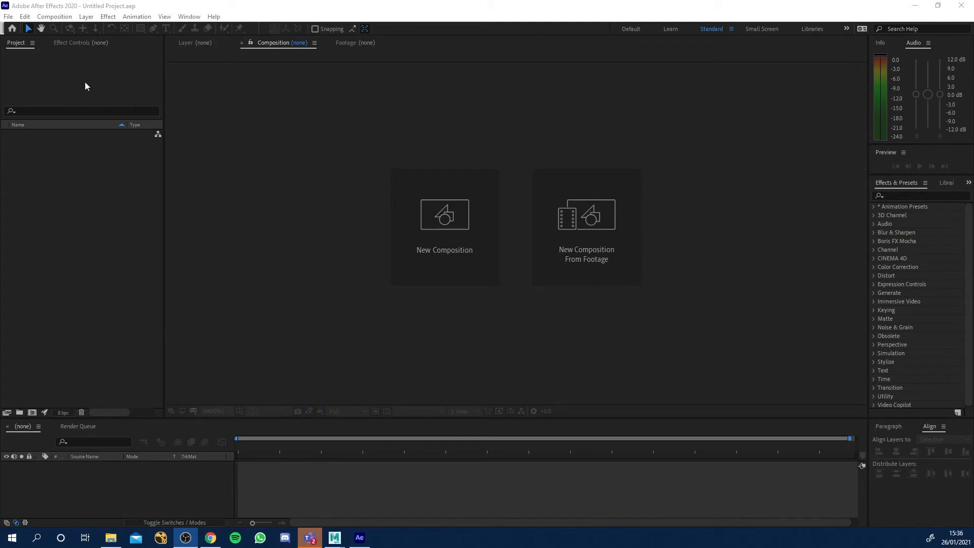
mouse_move(87, 238)
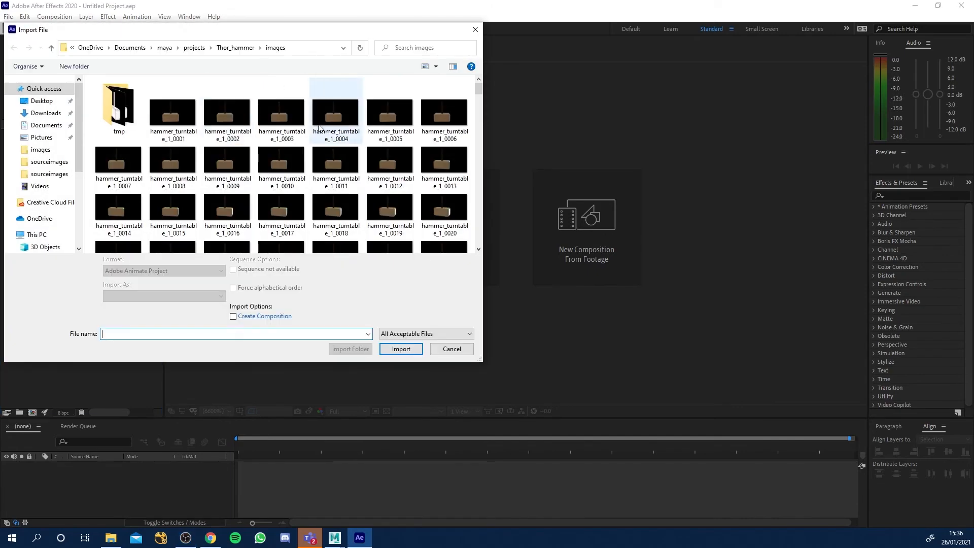
Import thor_hammer_wireframe)_1_0001 from the Thor_hammer images folder as a PNG sequence.
scroll(down, 3)
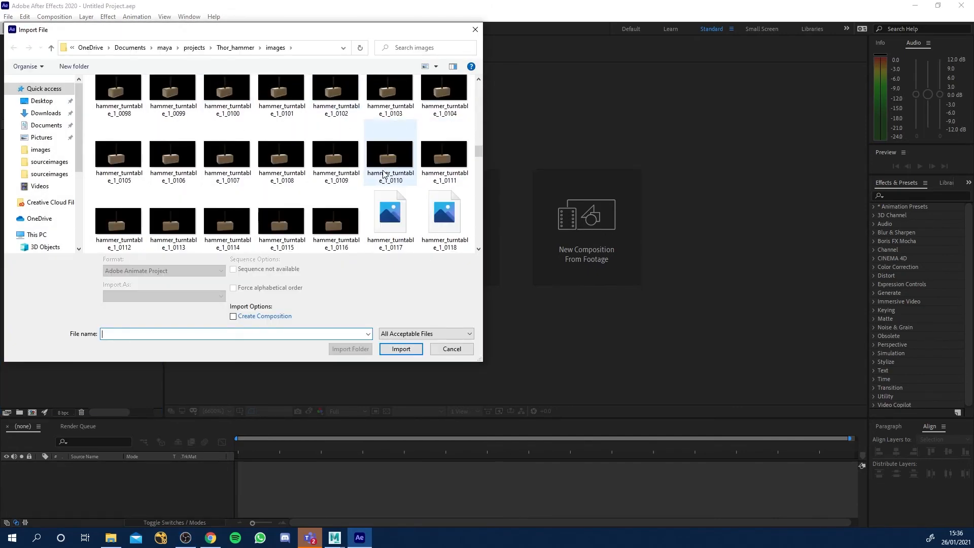
scroll(down, 3)
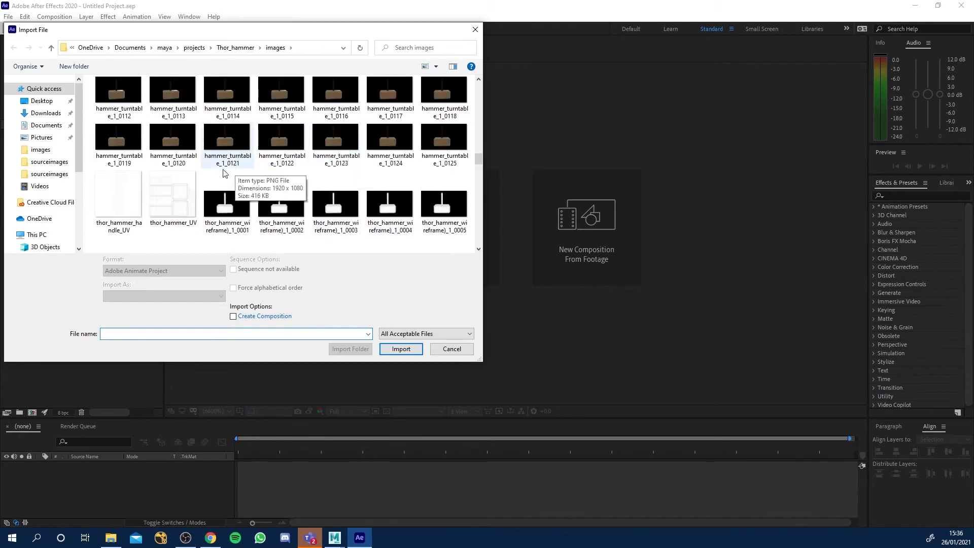
click(227, 199)
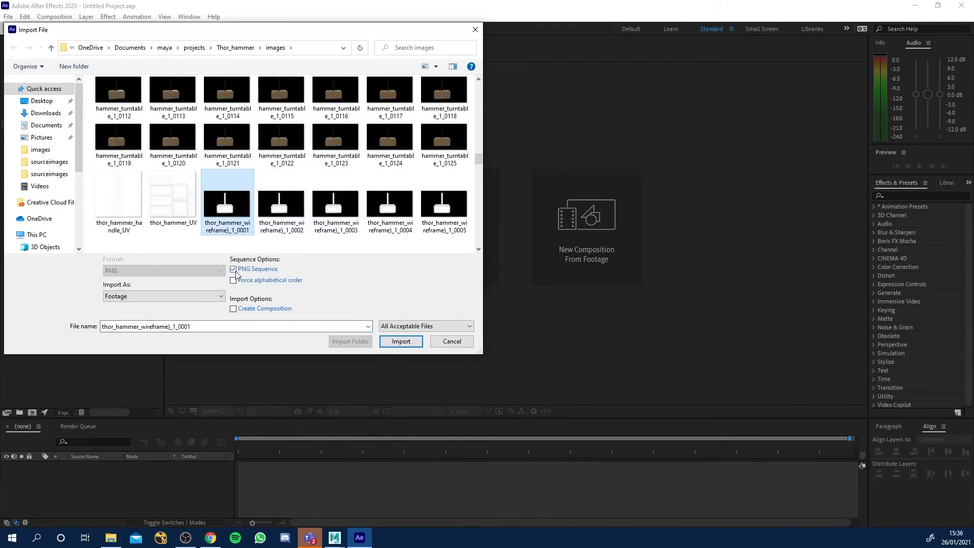
click(401, 341)
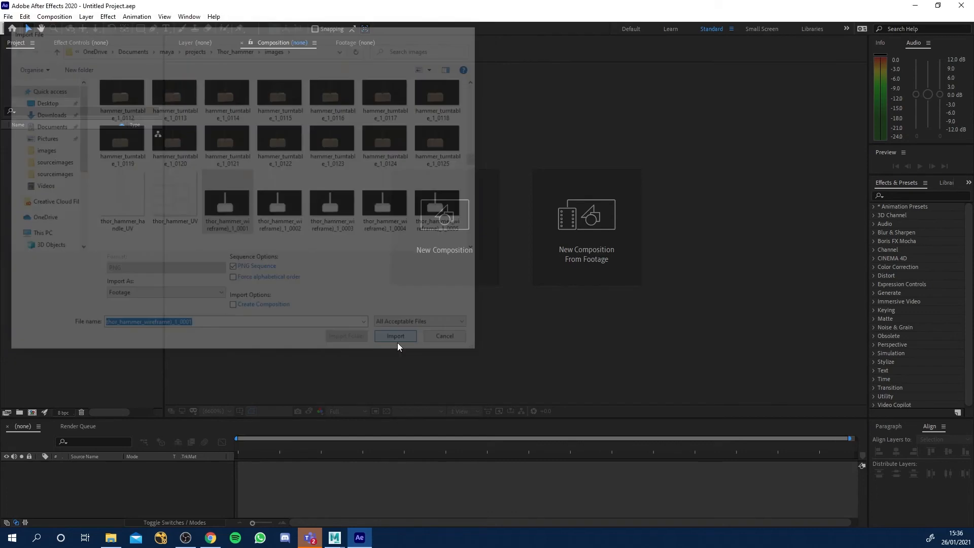
click(394, 336)
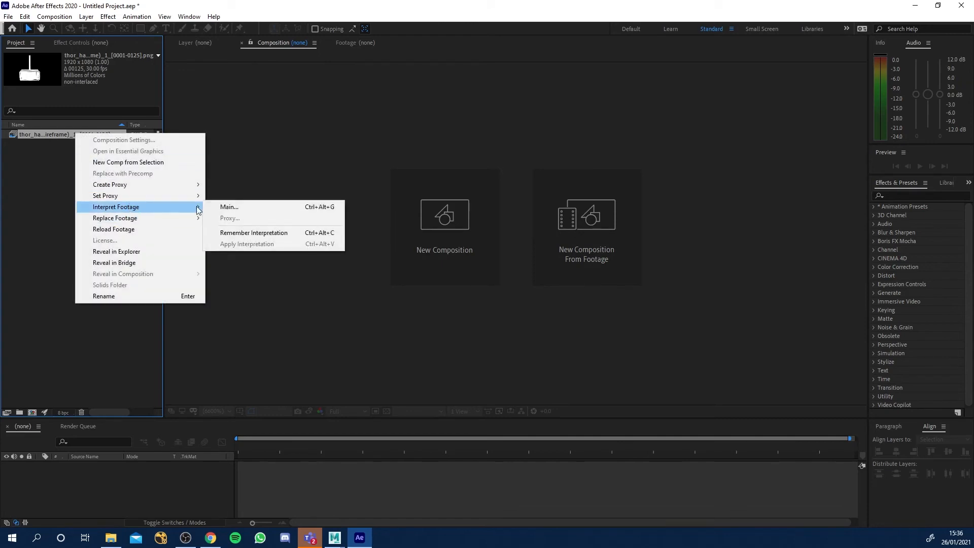
Reinterpret the wireframe footage to an assumed frame rate of 25 fps.
click(229, 206)
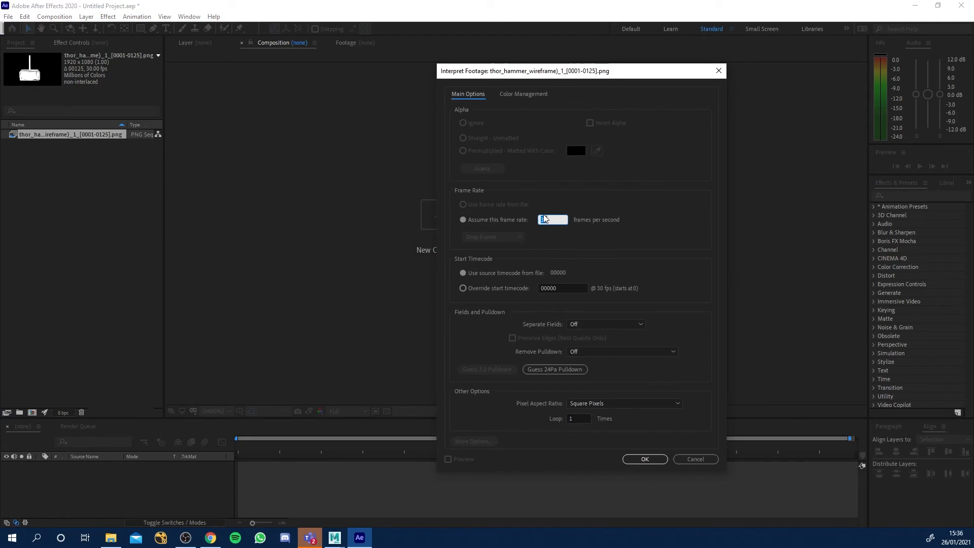
click(644, 458)
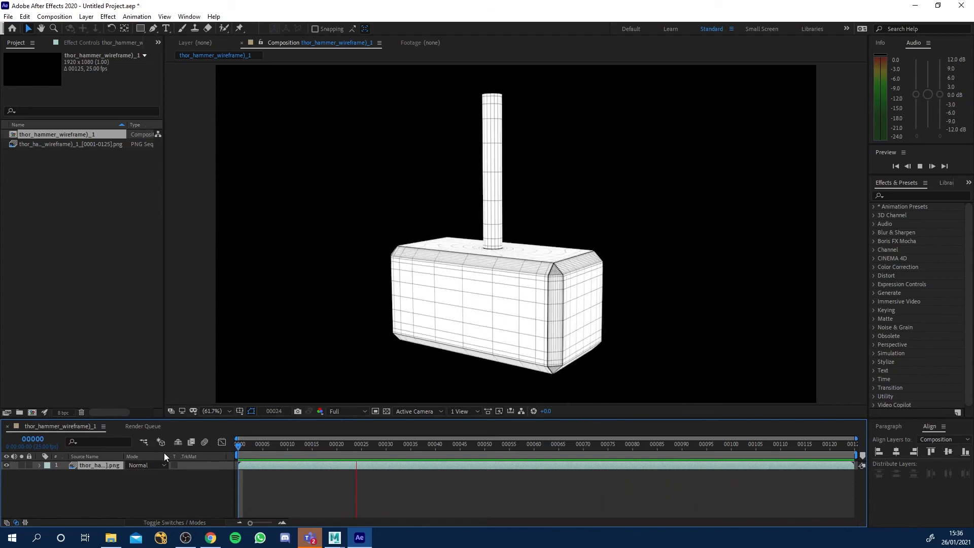
Scrub the composition timeline from frame 44 to watch the wireframe hammer rotate.
click(455, 444)
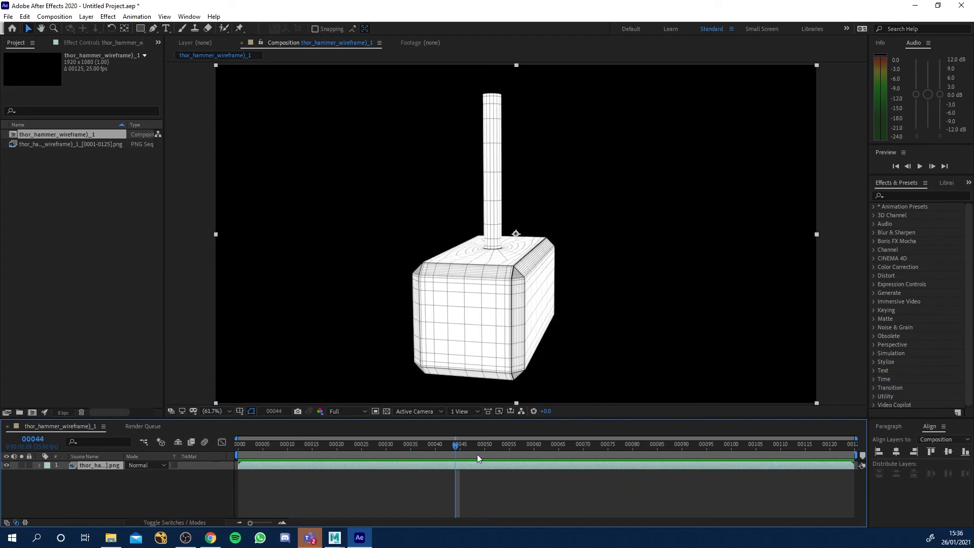
drag(455, 446, 474, 447)
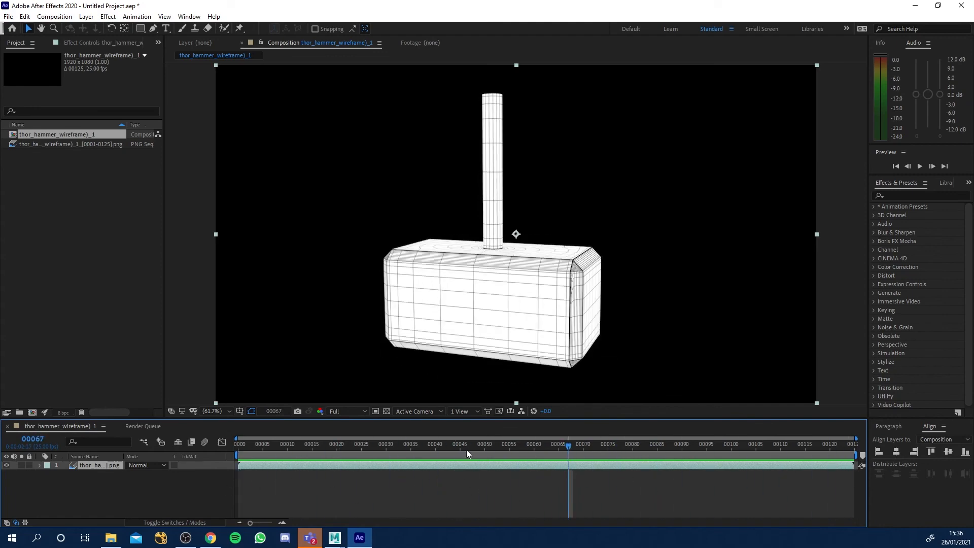
mouse_move(478, 451)
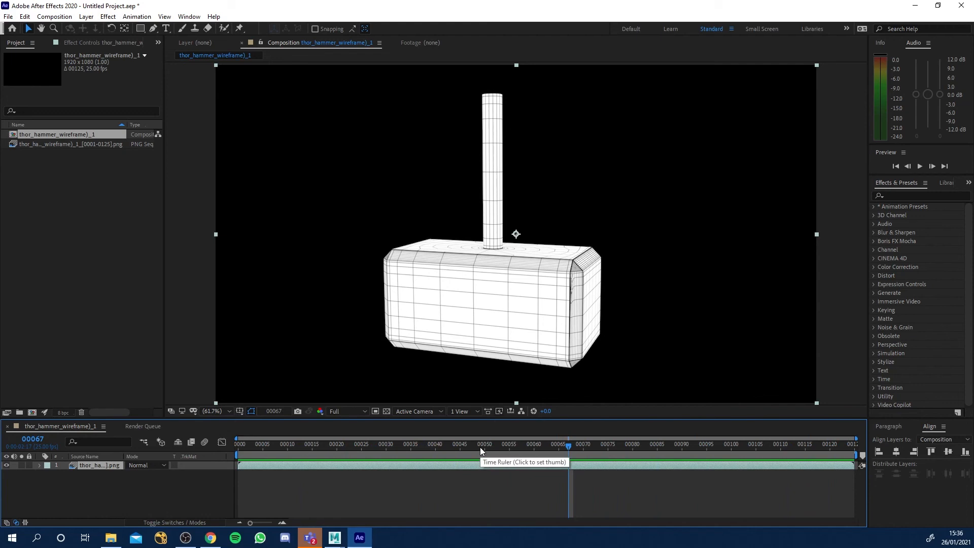